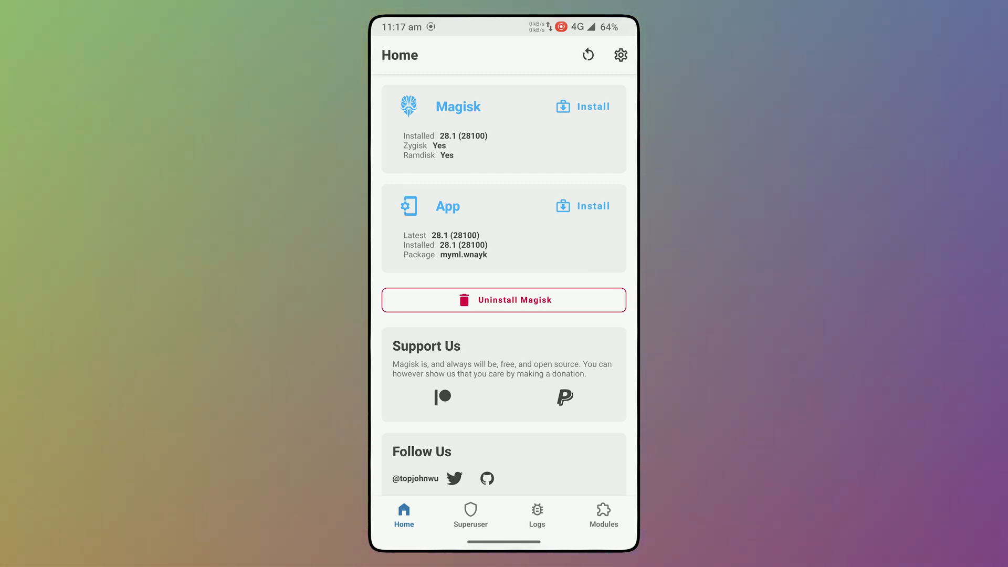
Step: Open Magisk settings and scroll to the Zygisk and Enforce DenyList options
left_click(619, 55)
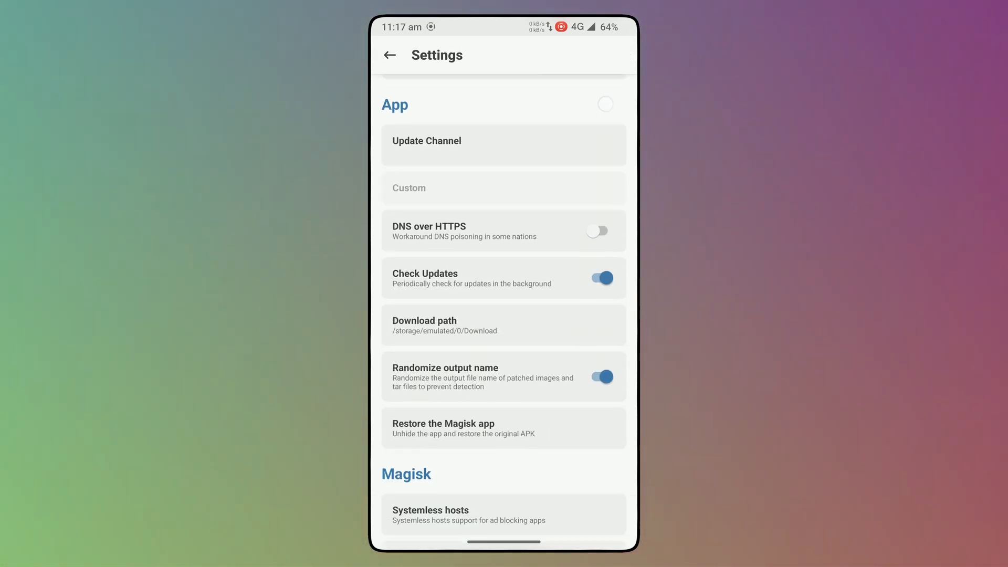
scroll("down", 3)
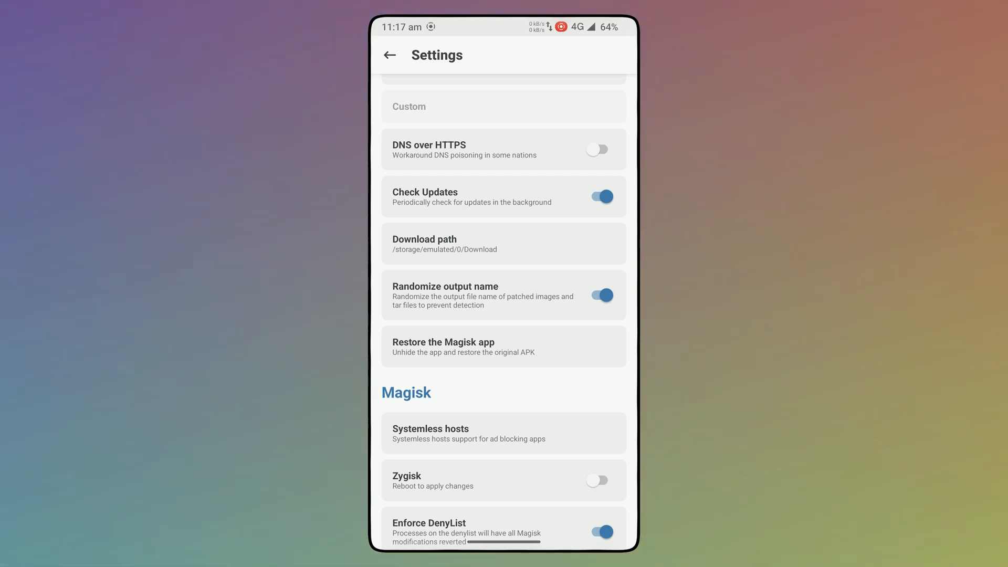
scroll("down", 3)
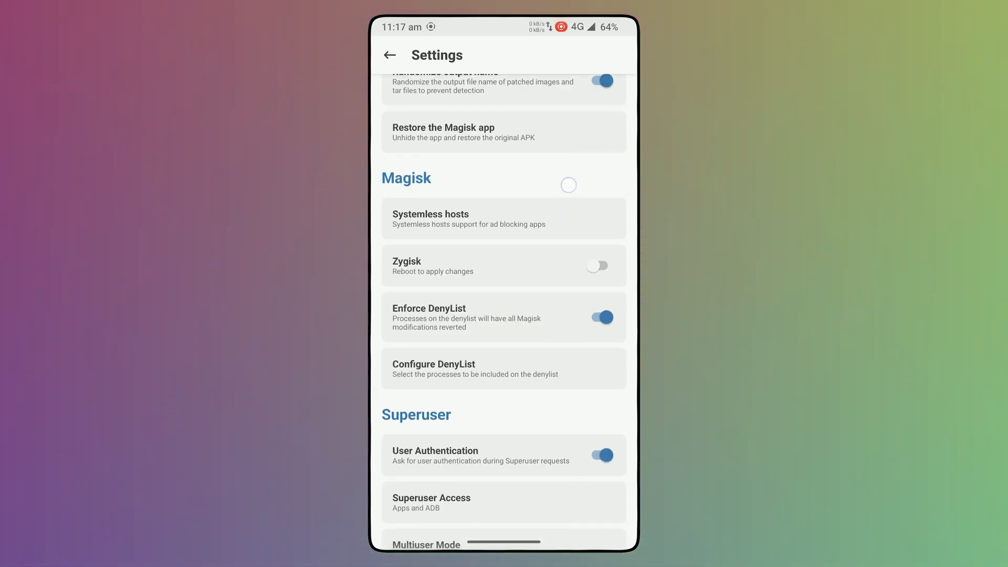
scroll("down", 3)
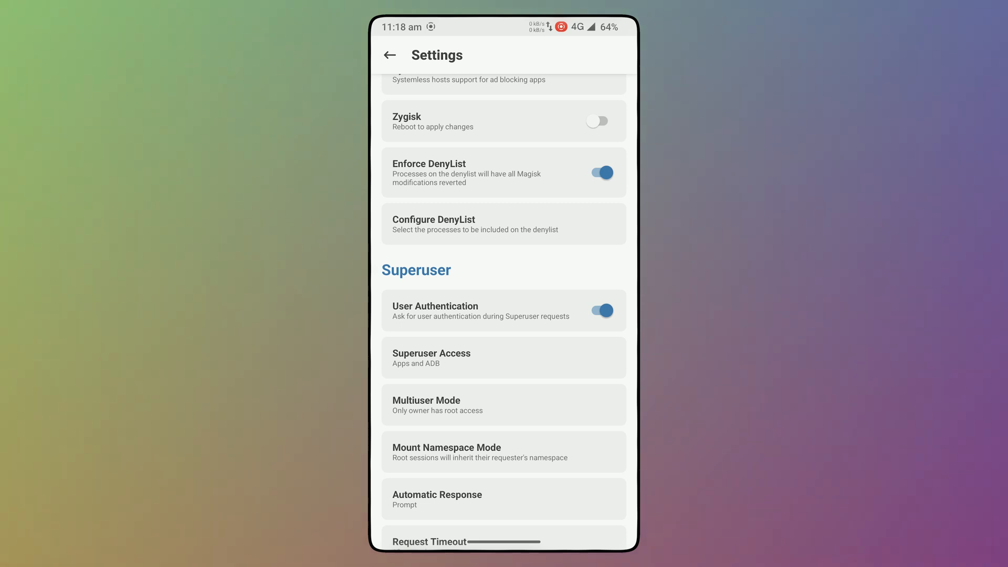
Step: Open Configure DenyList and scroll through the checked apps like Chrome and Gmail
left_click(504, 224)
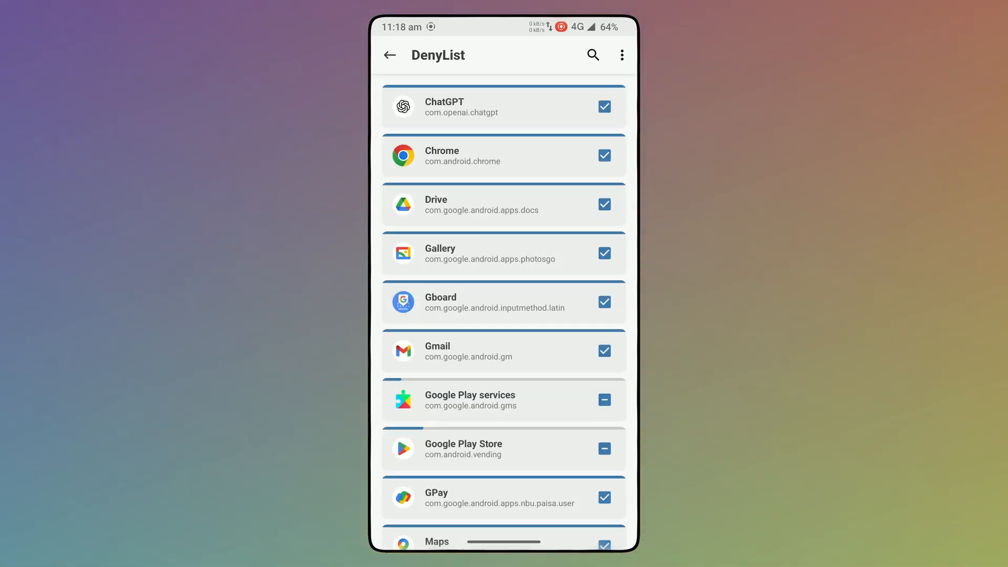
scroll("down", 3)
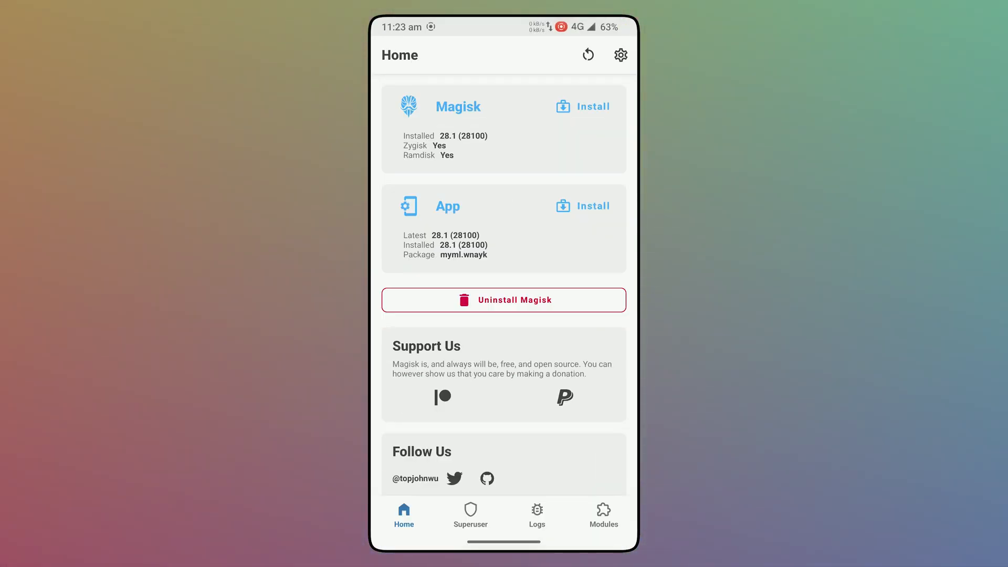
Step: Scroll through the Modules list: Play Integrity Fix, Zygisk Assistant and Zygisk Next
left_click(602, 514)
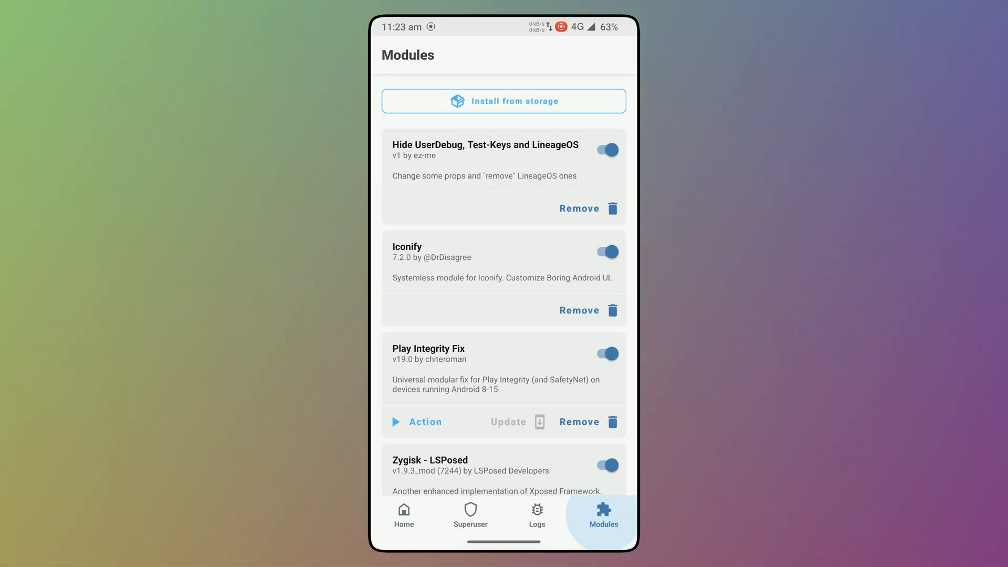
scroll("down", 3)
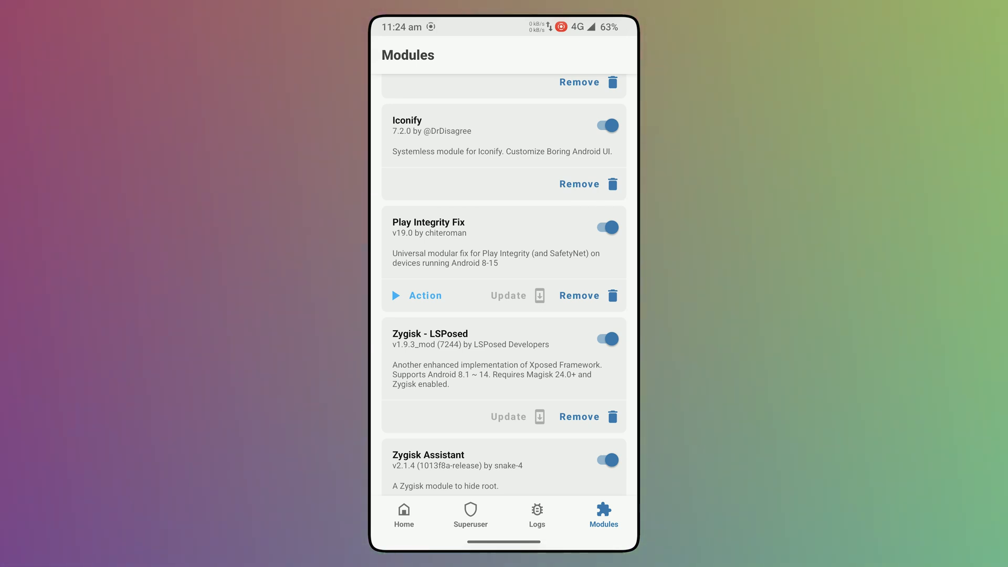
scroll("down", 3)
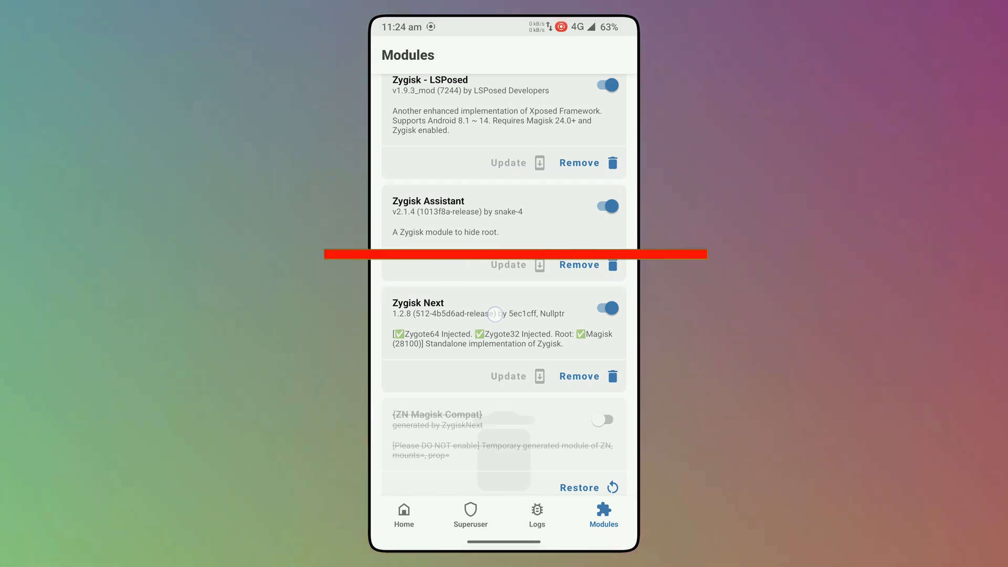
scroll("down", 3)
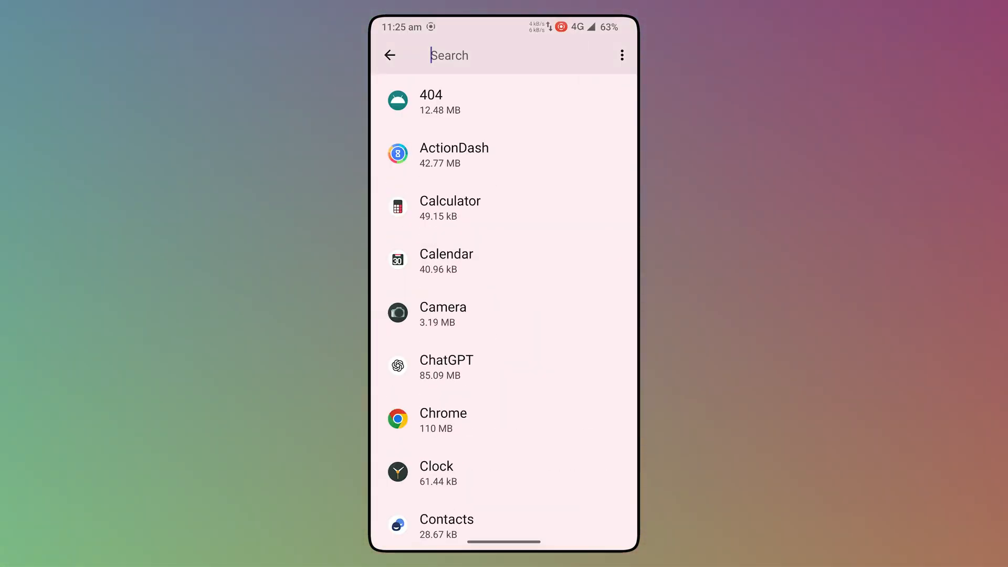
Step: Search the installed apps for 'play'
type("play")
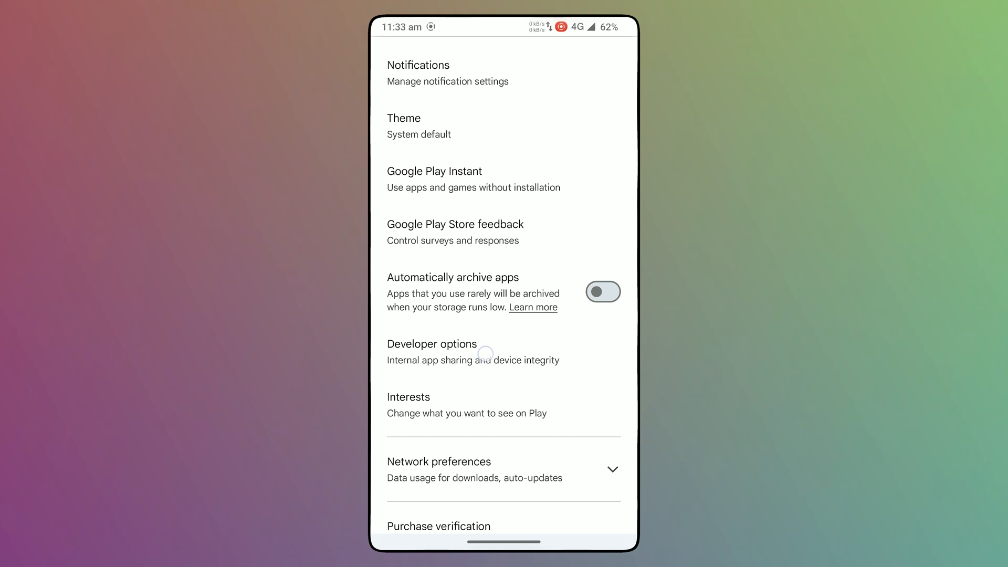
Step: Open Play Store Developer options to run a Play Integrity check
left_click(431, 343)
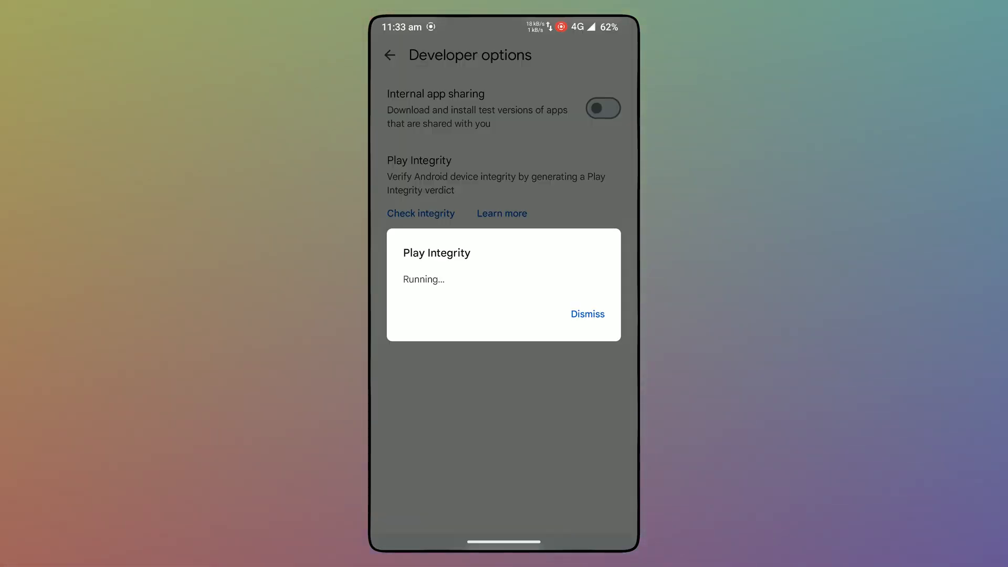